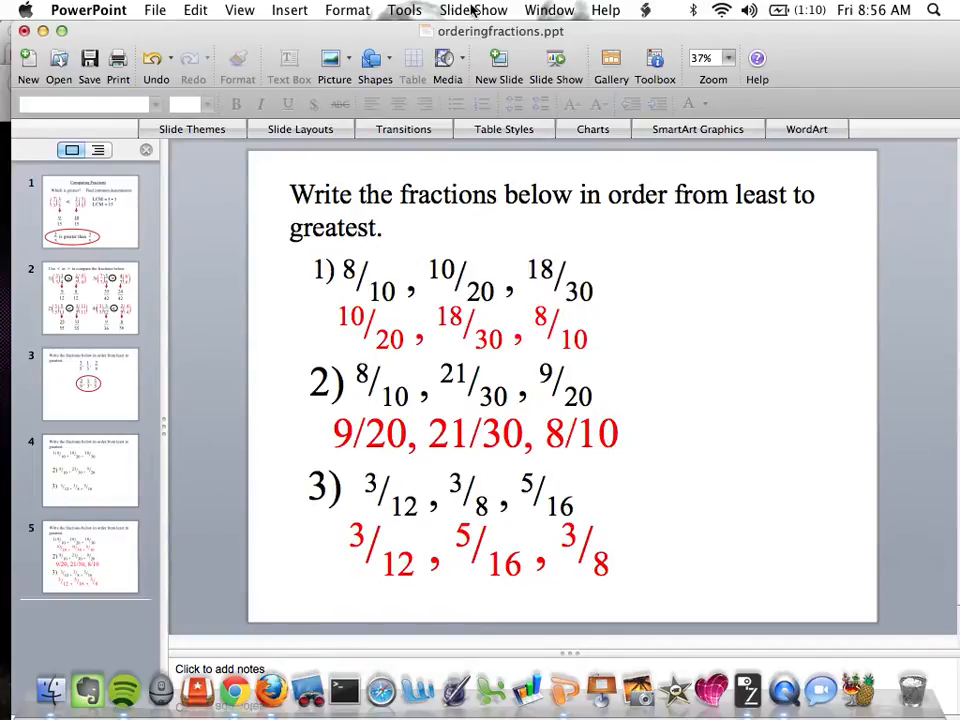
- Choose Set Up Show from the Slide Show menu
{"action": "left_click", "coordinate": [473, 10]}
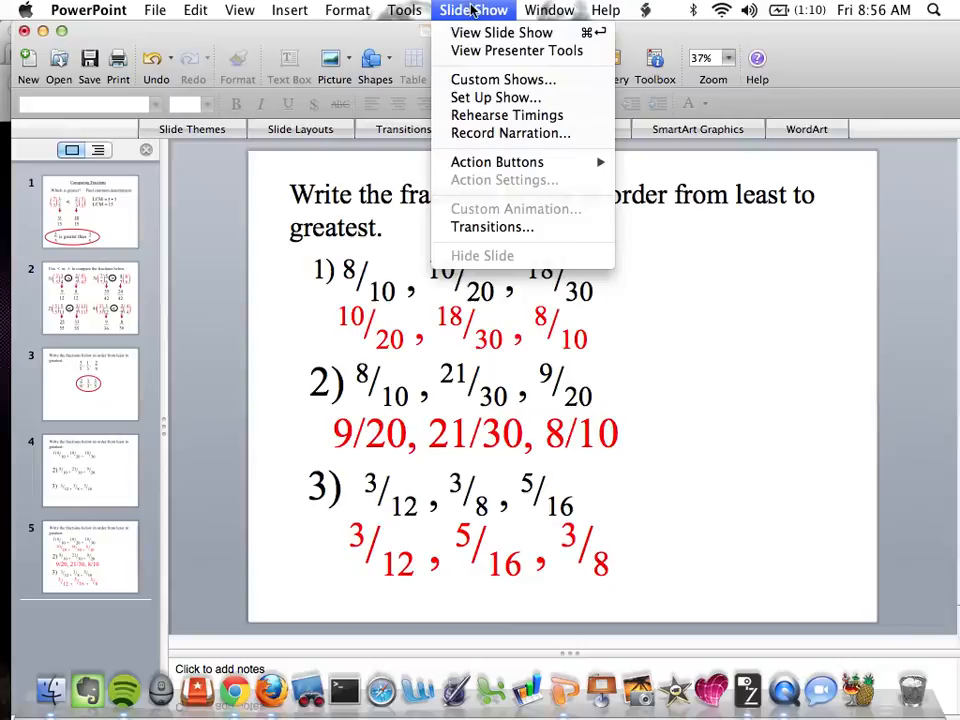
{"action": "mouse_move", "coordinate": [496, 97]}
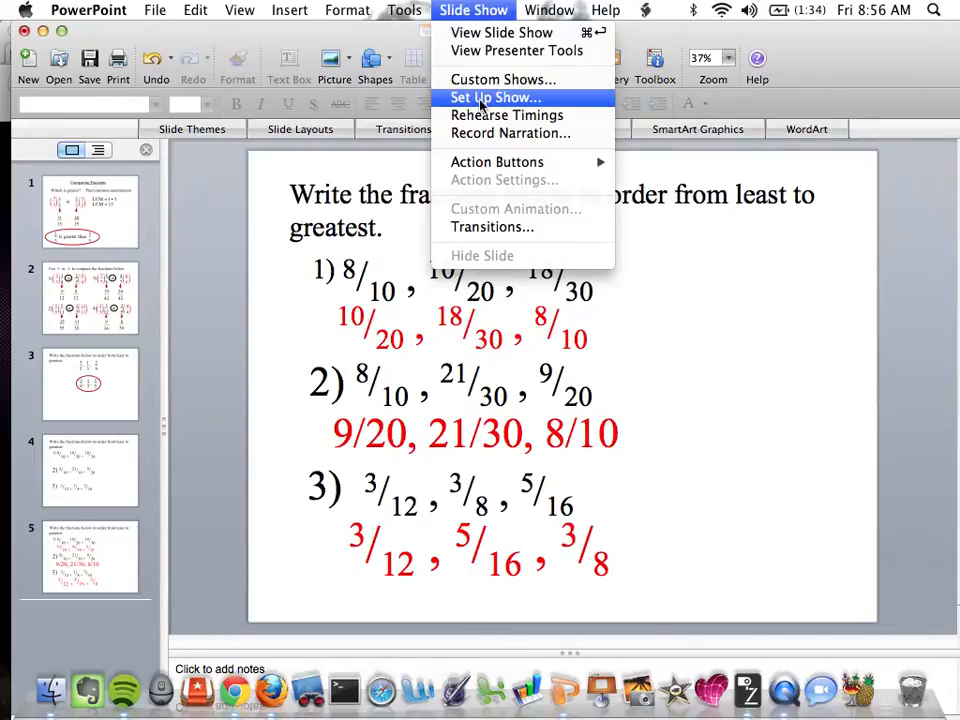
{"action": "left_click", "coordinate": [495, 97]}
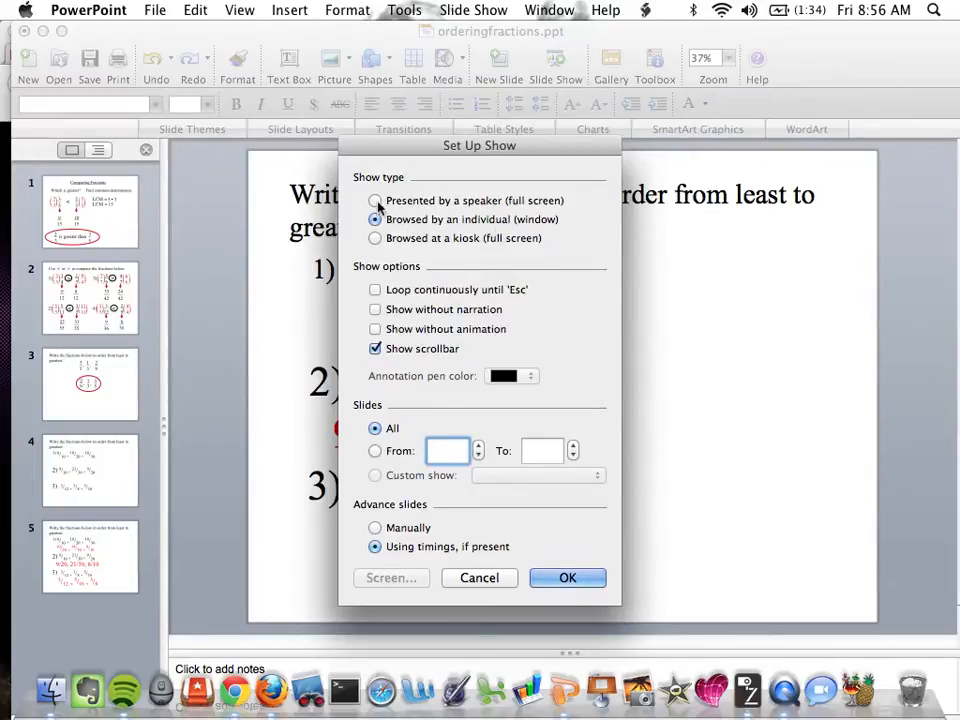
- Set the show type to Browsed by an individual (window), after briefly choosing Presented by a speaker
{"action": "left_click", "coordinate": [375, 201]}
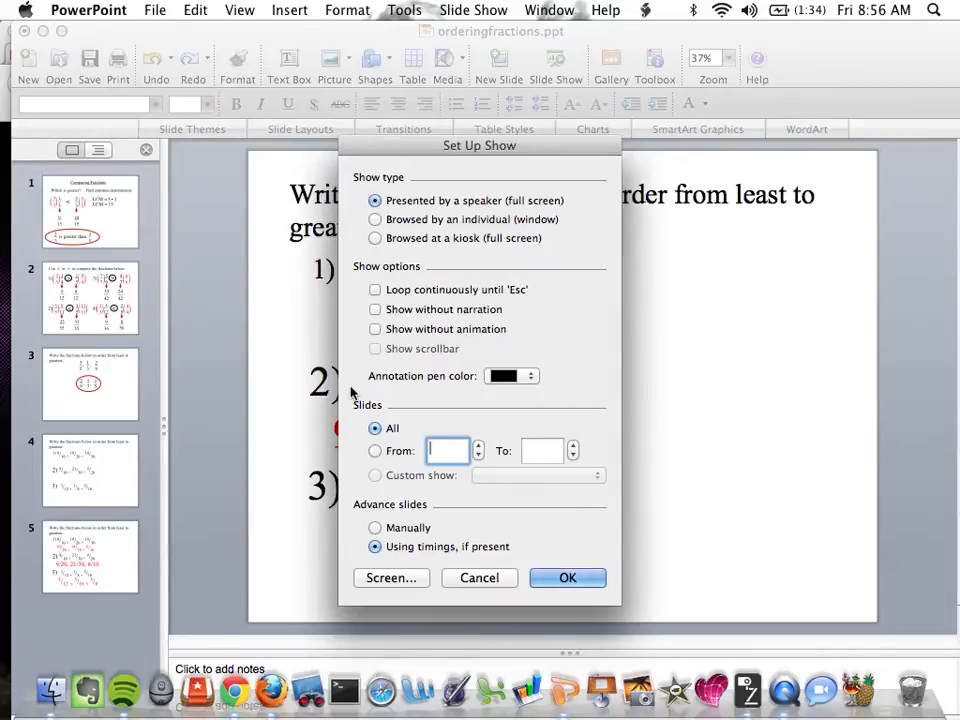
{"action": "mouse_move", "coordinate": [748, 690]}
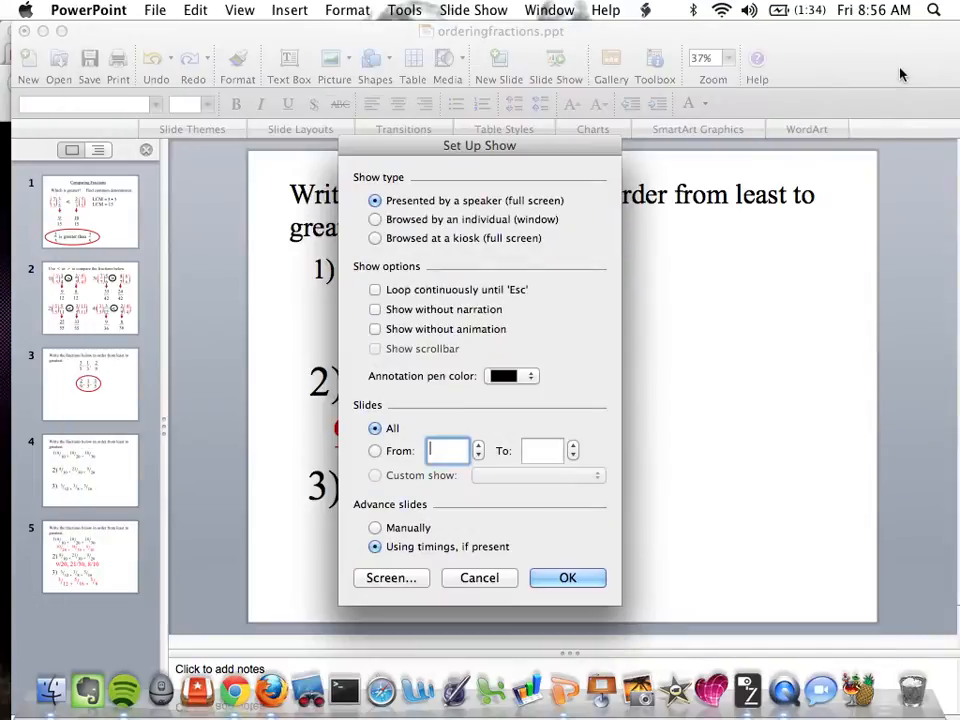
{"action": "mouse_move", "coordinate": [605, 300]}
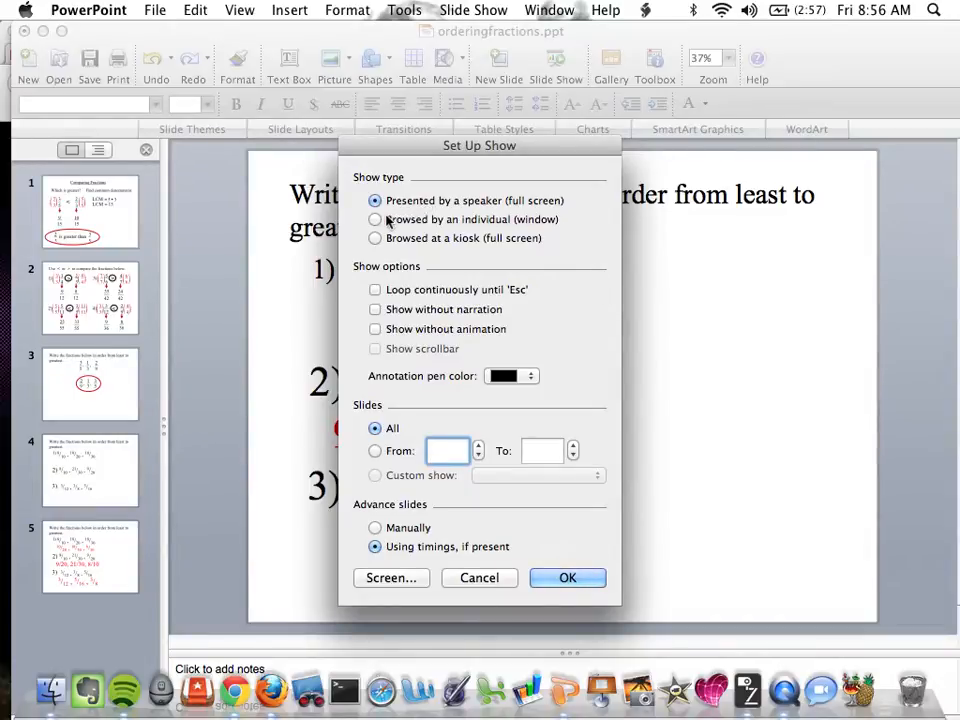
{"action": "left_click", "coordinate": [375, 219]}
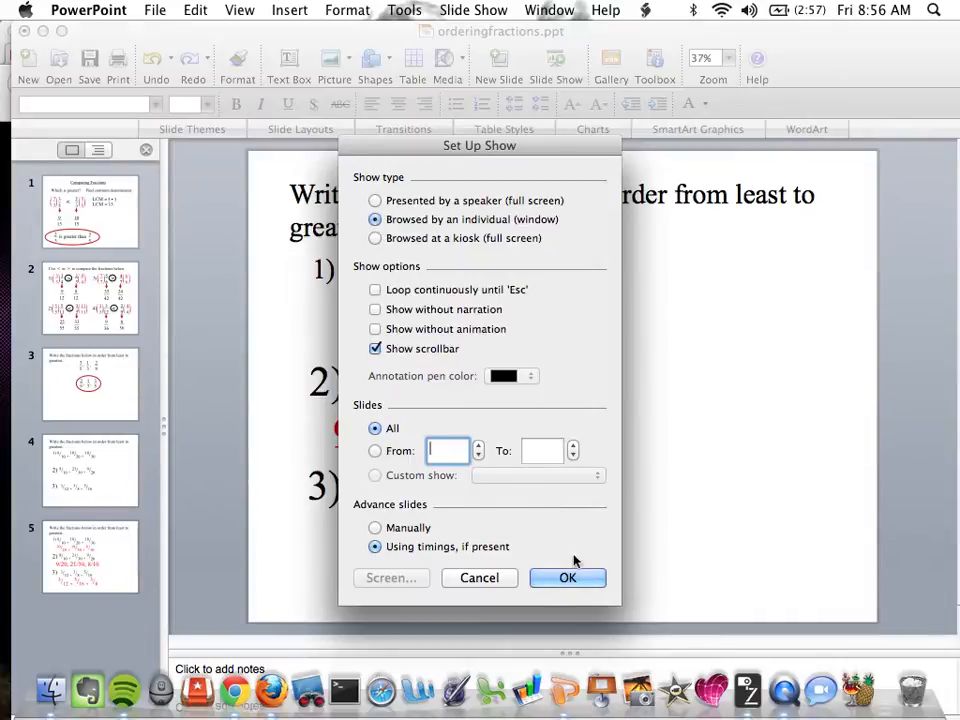
{"action": "left_click", "coordinate": [567, 577]}
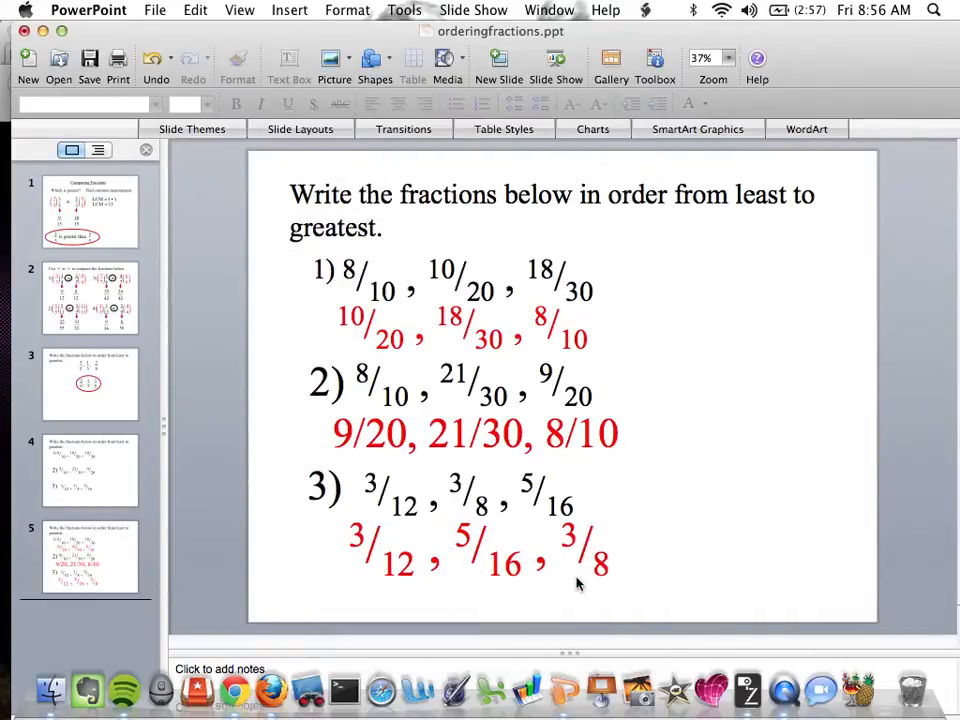
- Start the slide show from the toolbar Slide Show button
{"action": "left_click", "coordinate": [473, 10]}
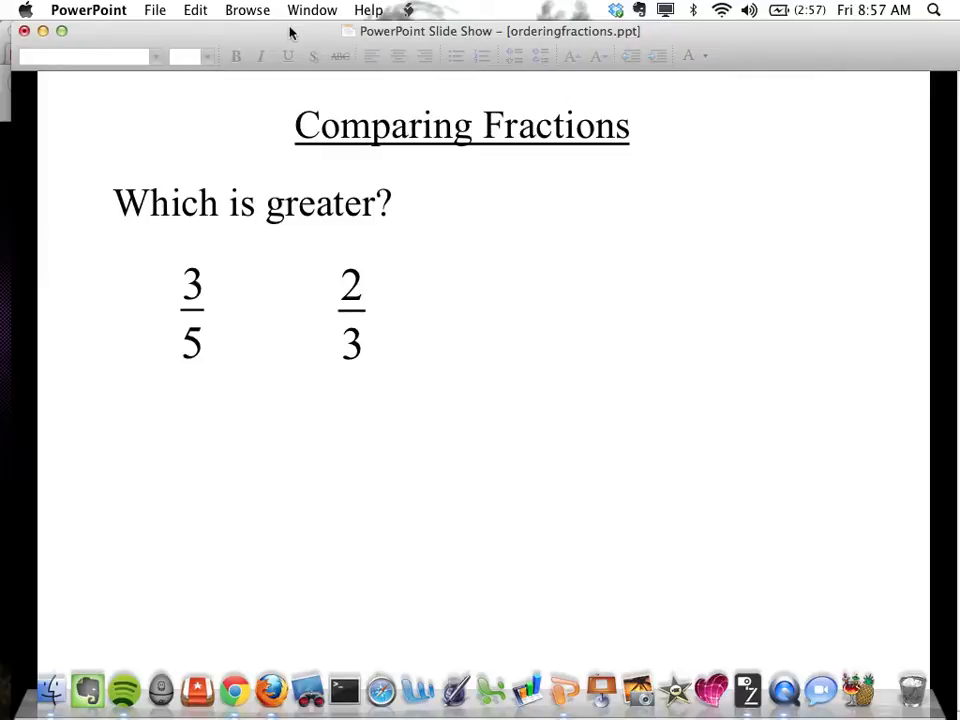
{"action": "mouse_move", "coordinate": [747, 690]}
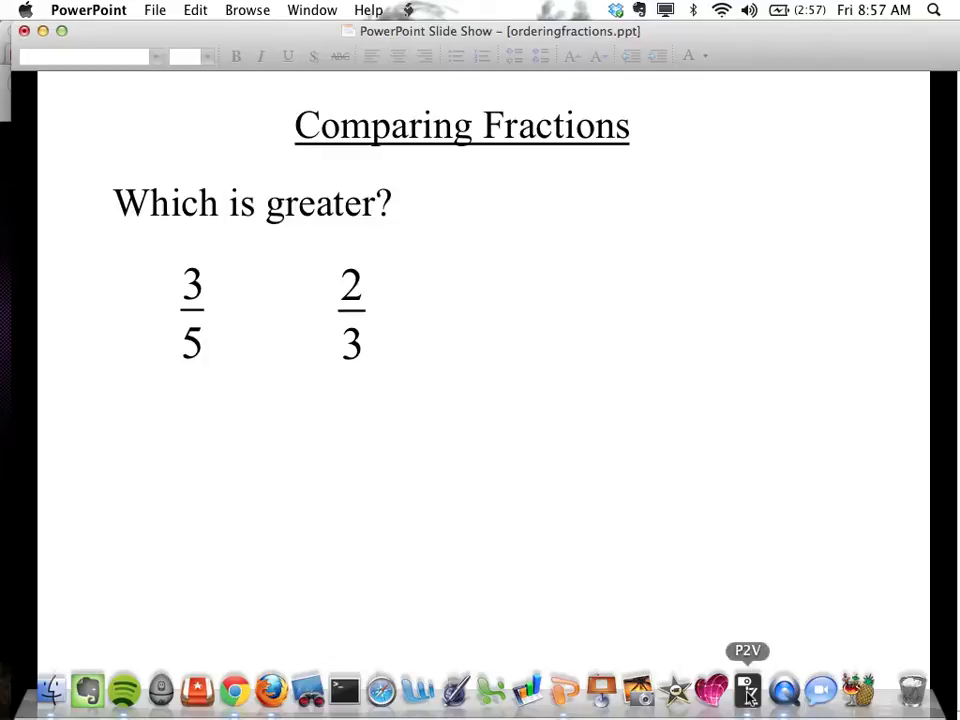
- Launch IPEVO P2V from the Dock
{"action": "left_click", "coordinate": [747, 690]}
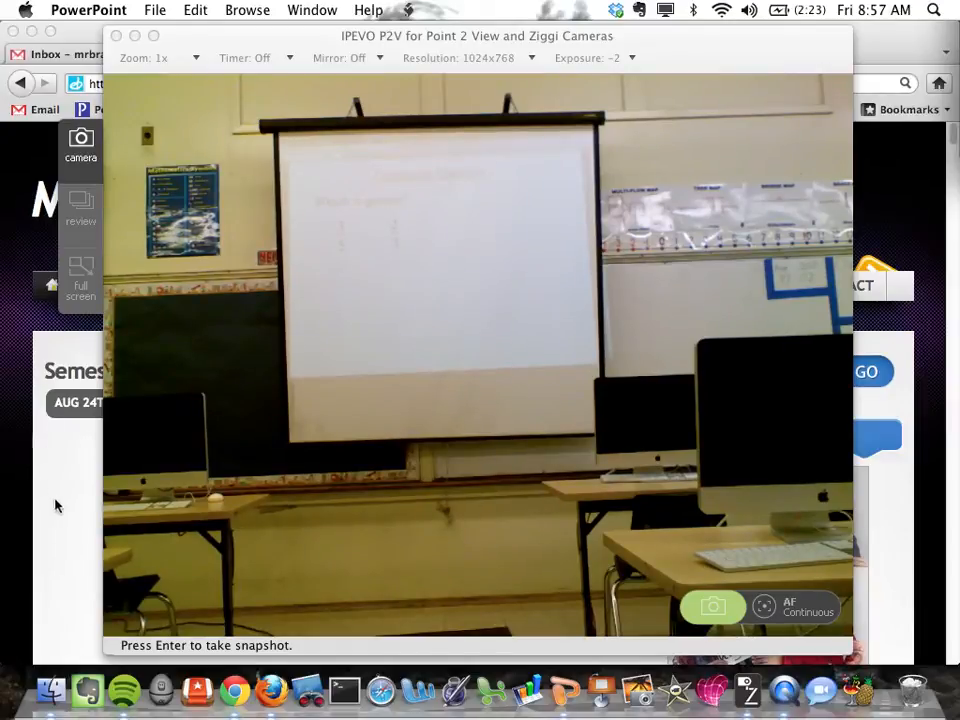
{"action": "mouse_move", "coordinate": [72, 501]}
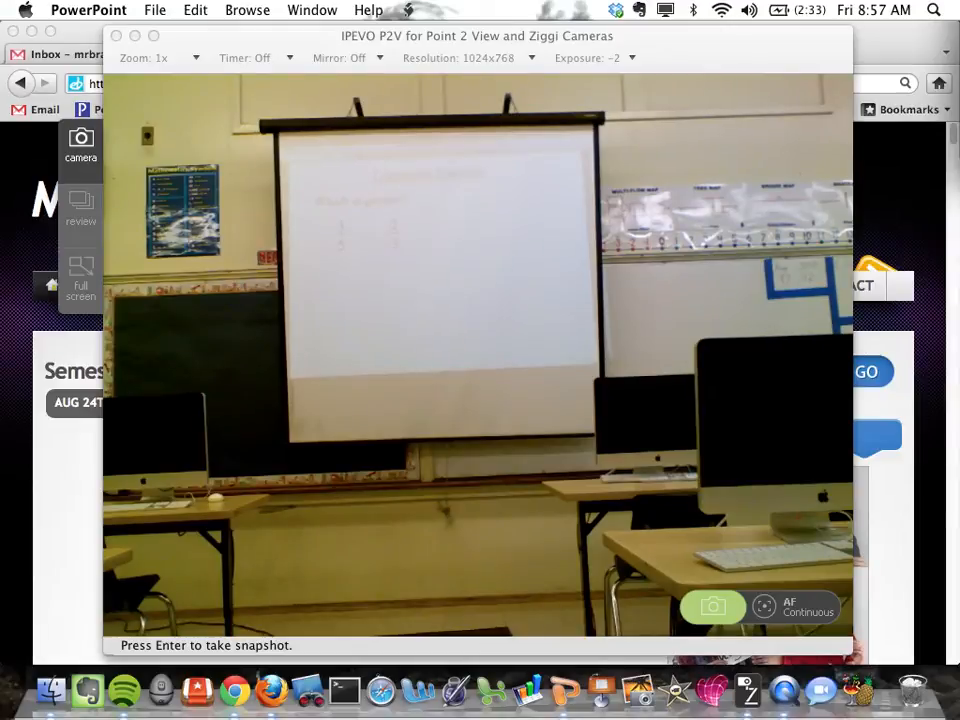
{"action": "mouse_move", "coordinate": [155, 88]}
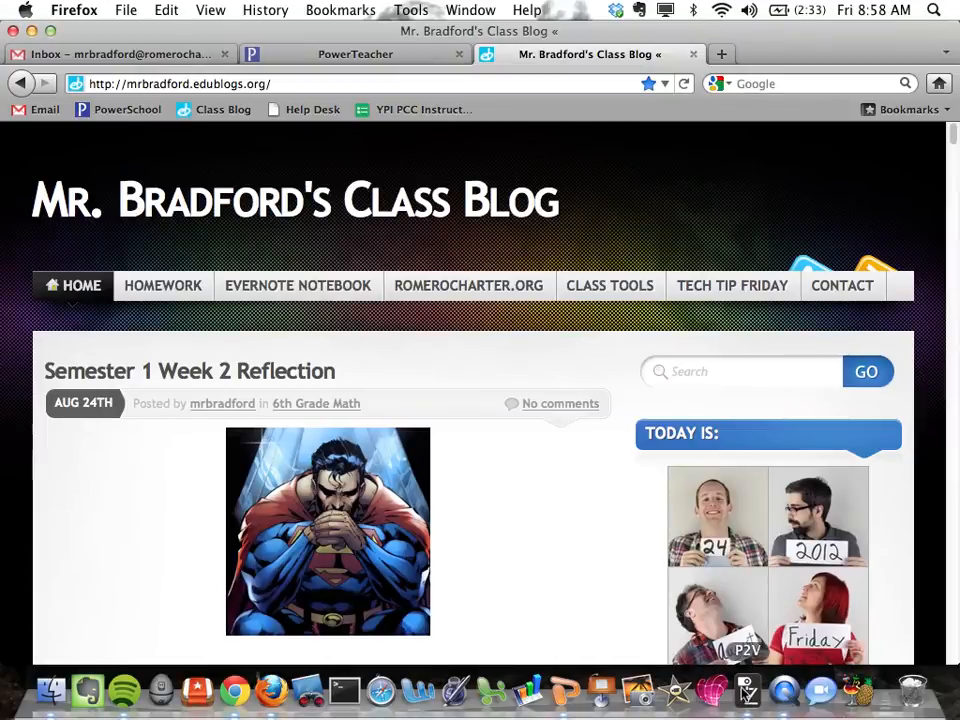
- Bring the P2V camera window in front of Firefox via its Dock icon
{"action": "left_click", "coordinate": [748, 690]}
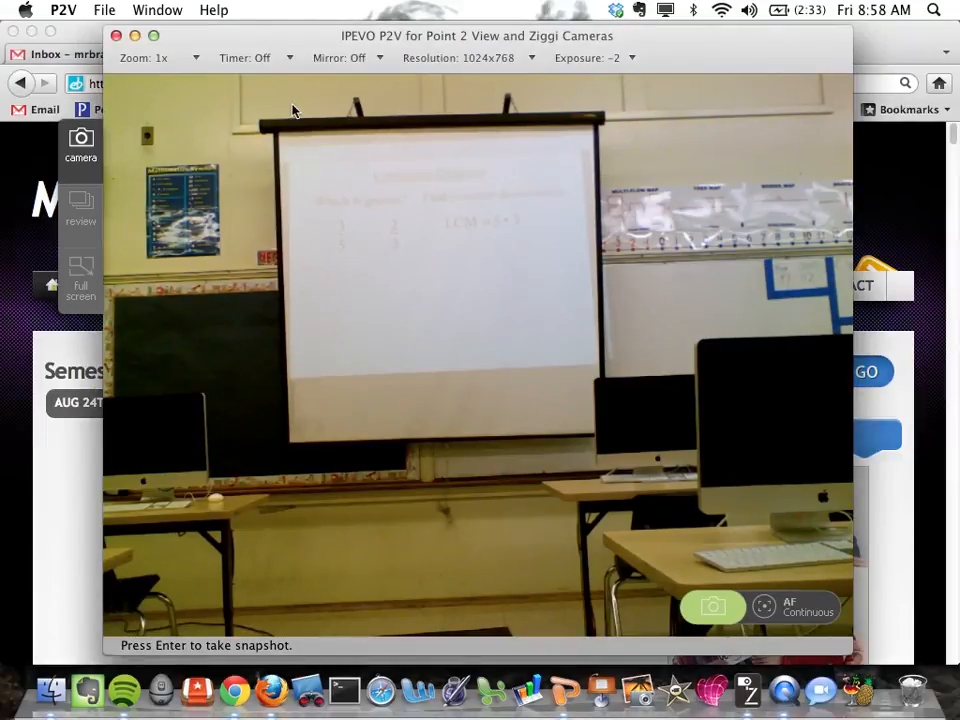